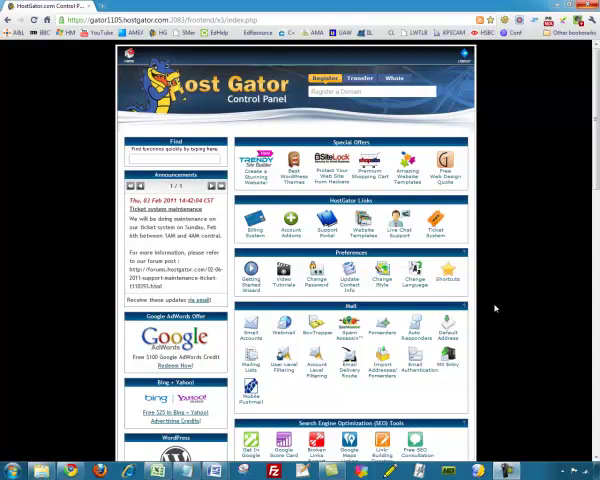
# Step: Go to namecheap.com and log in to the Namecheap account
pyautogui.scroll(-3)
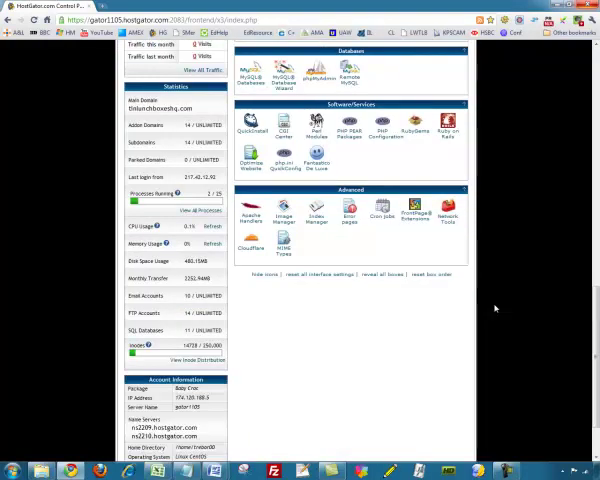
pyautogui.scroll(-3)
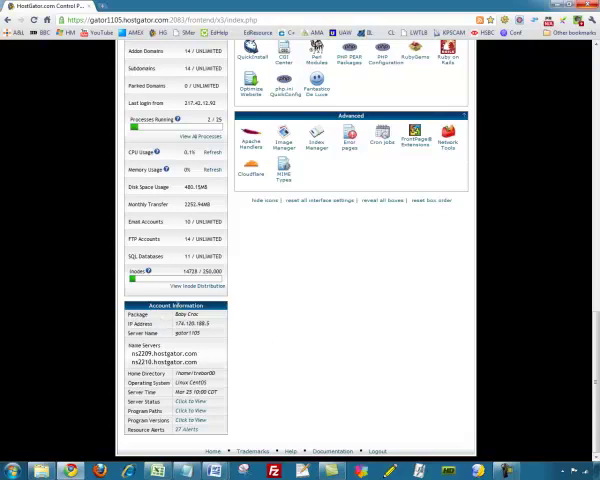
pyautogui.scroll(-3)
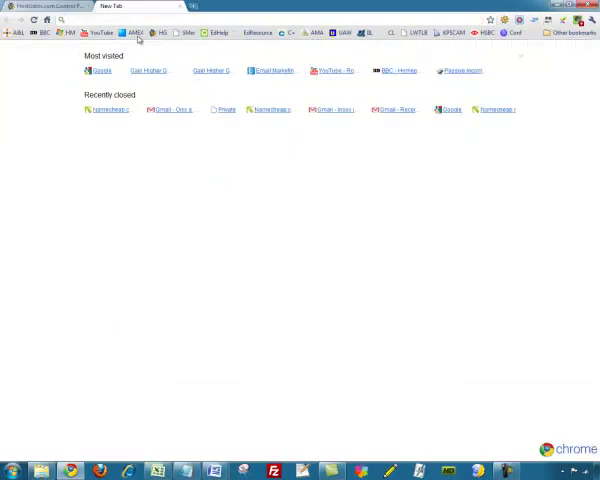
pyautogui.write('namecheap.com/myaccount/login-only.aspx')
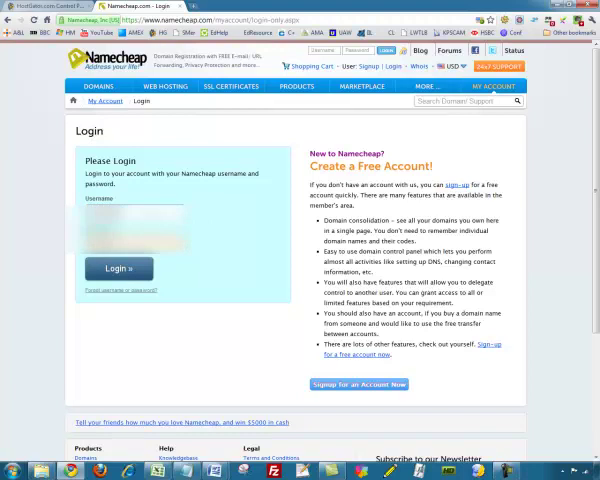
pyautogui.click(117, 268)
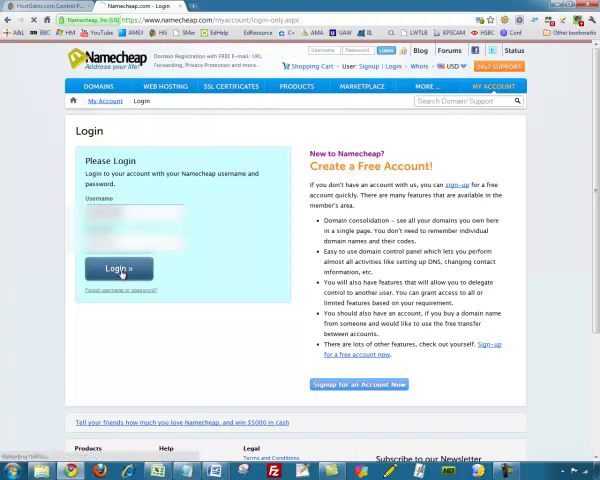
pyautogui.click(117, 267)
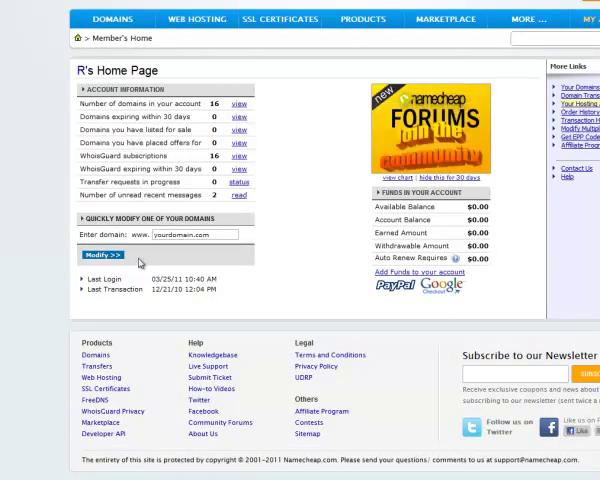
pyautogui.moveTo(261, 221)
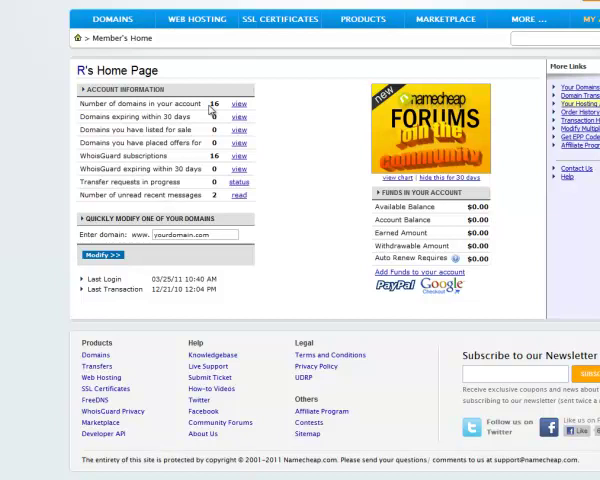
pyautogui.moveTo(250, 103)
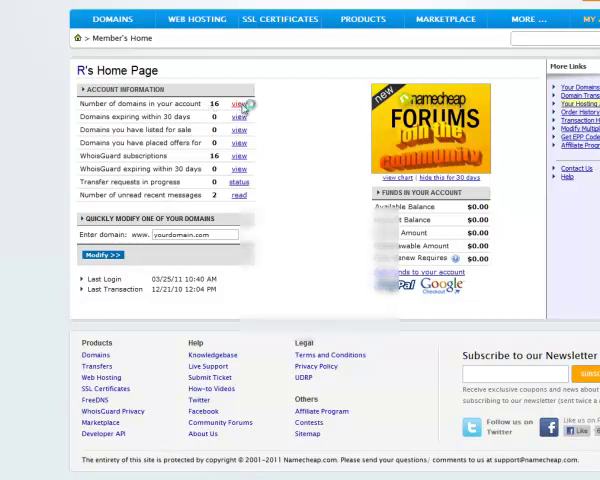
# Step: Open the full list of domains from the Member's Home domain count
pyautogui.click(232, 104)
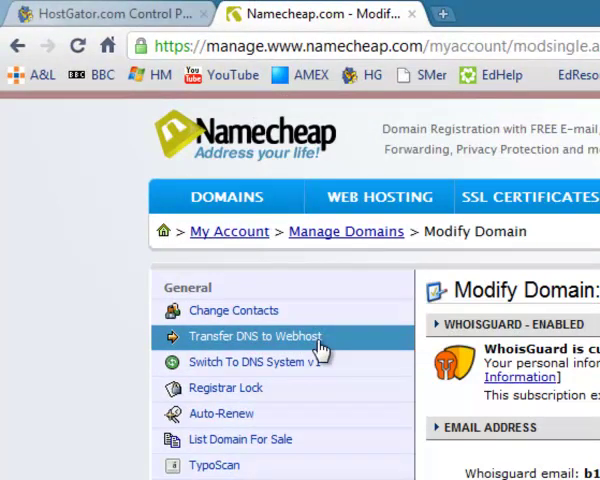
pyautogui.moveTo(245, 357)
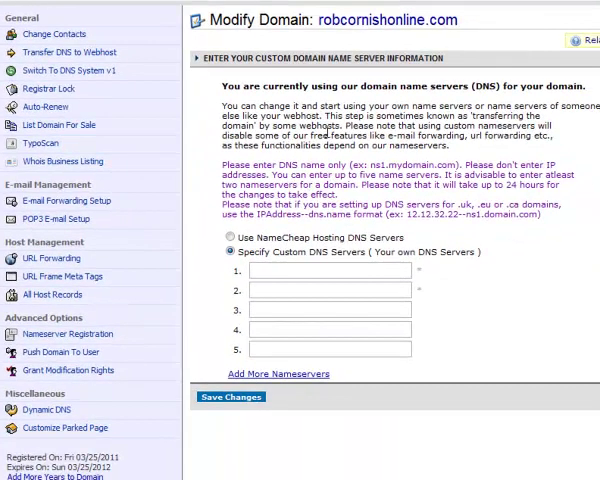
# Step: Switch back to view HostGator's name servers while the custom DNS form is open
pyautogui.click(330, 271)
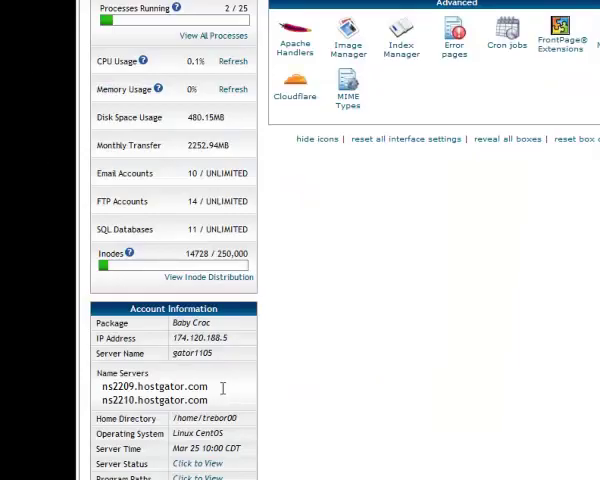
# Step: Enter ns2209.hostgator.com and ns2210.hostgator.com as custom name servers and save
pyautogui.doubleClick(150, 387)
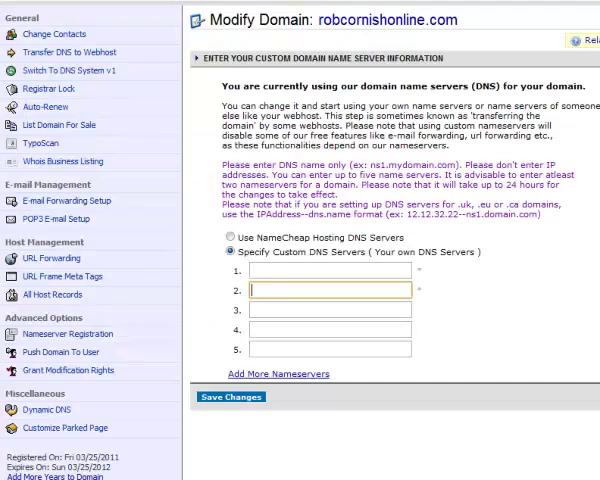
pyautogui.click(329, 271)
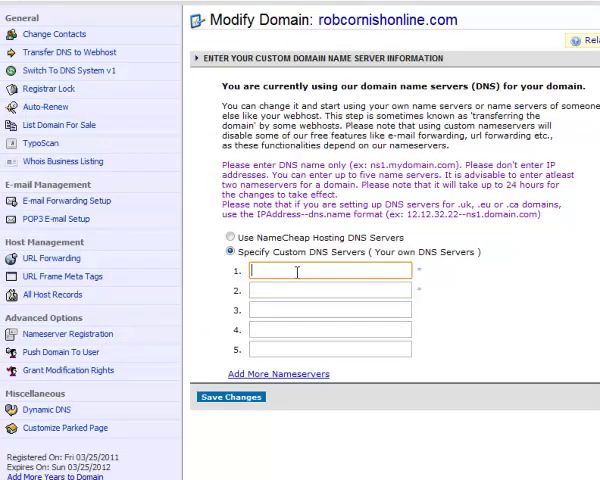
pyautogui.write('ns2209.hostgator.com')
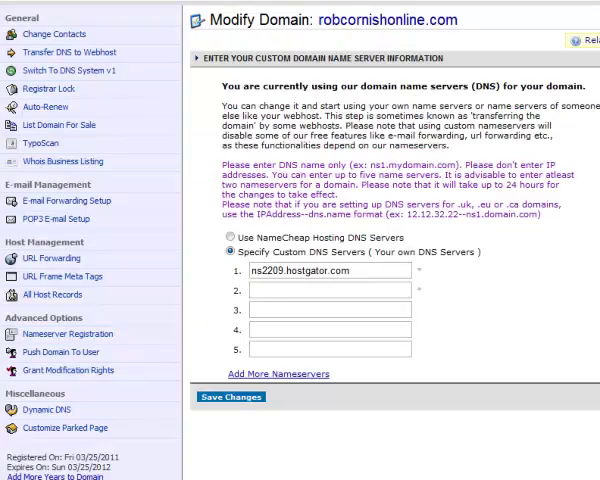
pyautogui.write('ns2210.hostgator.com')
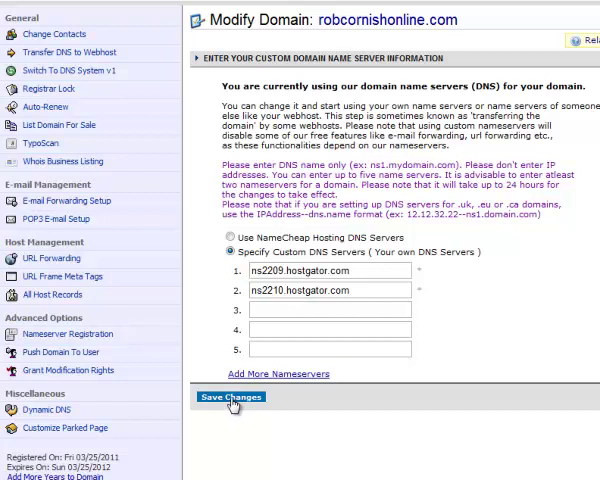
pyautogui.click(229, 396)
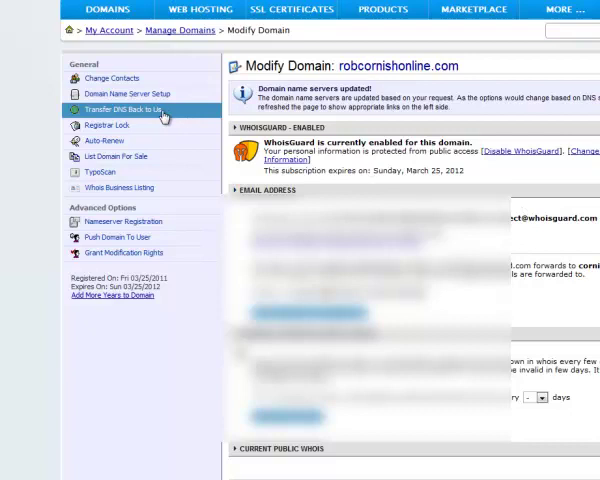
pyautogui.moveTo(113, 123)
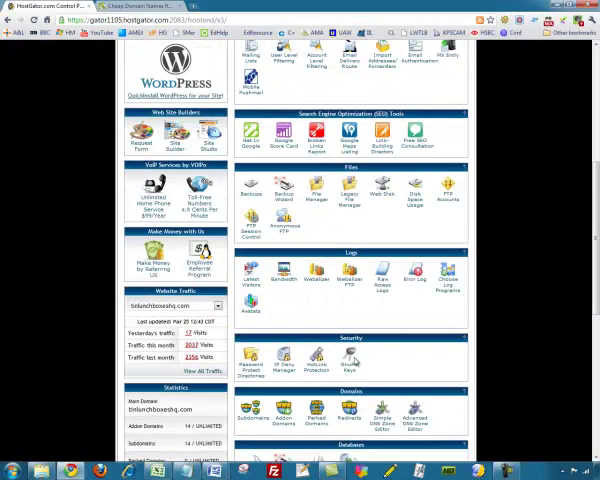
# Step: Scroll up through the HostGator cPanel home page
pyautogui.scroll(3)
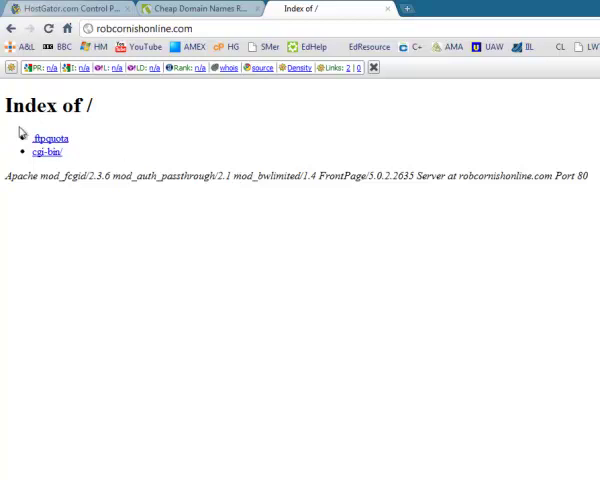
pyautogui.moveTo(105, 108)
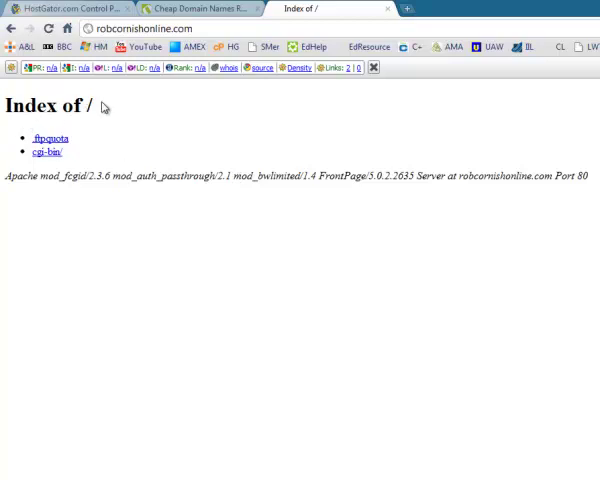
pyautogui.moveTo(55, 107)
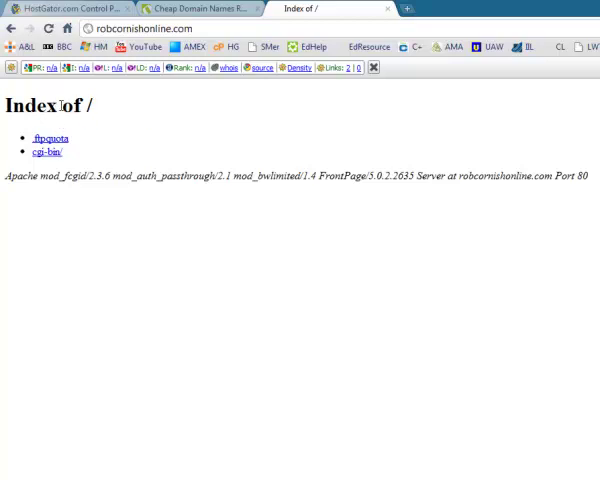
# Step: Return to the HostGator.com Control Panel tab after seeing the 'Index of /' listing
pyautogui.click(55, 8)
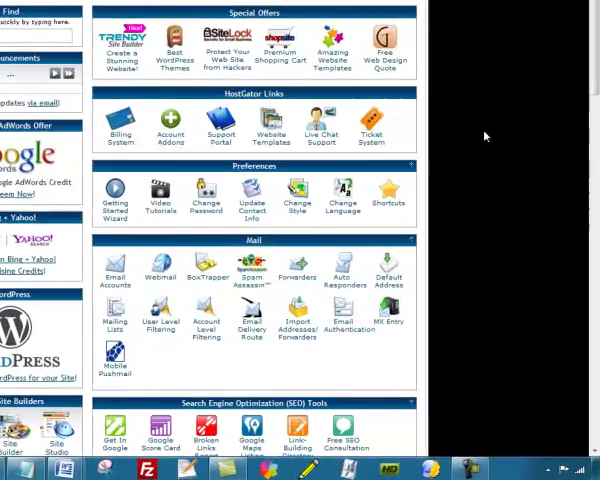
# Step: Scroll down to Software/Services and launch QuickInstall
pyautogui.scroll(-3)
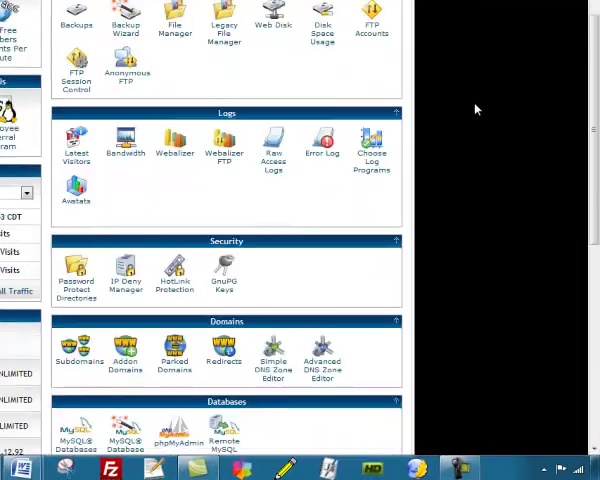
pyautogui.scroll(-3)
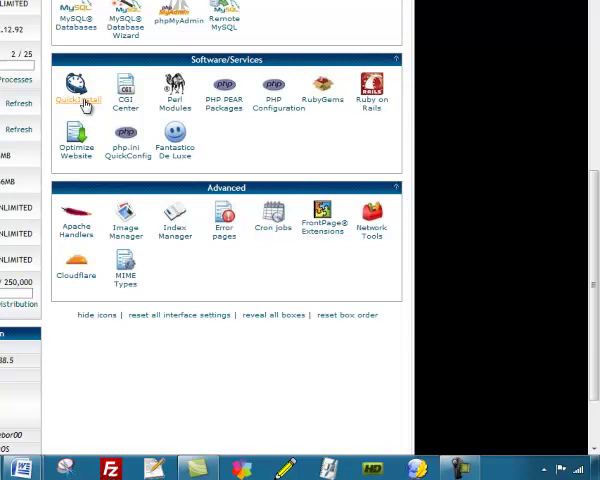
pyautogui.click(77, 90)
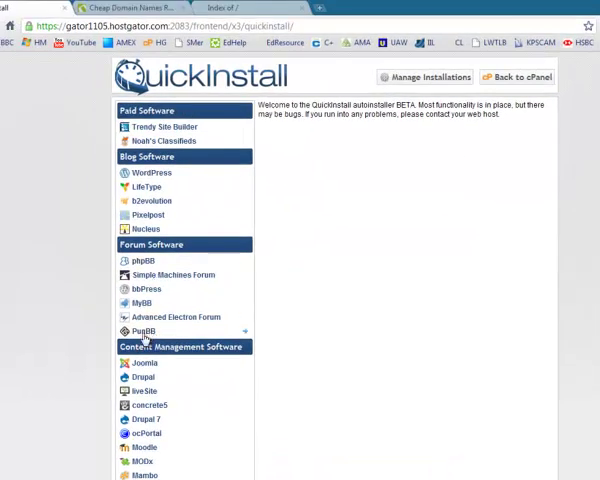
# Step: Select WordPress under Blog Software to show its version 3.1 details
pyautogui.scroll(-3)
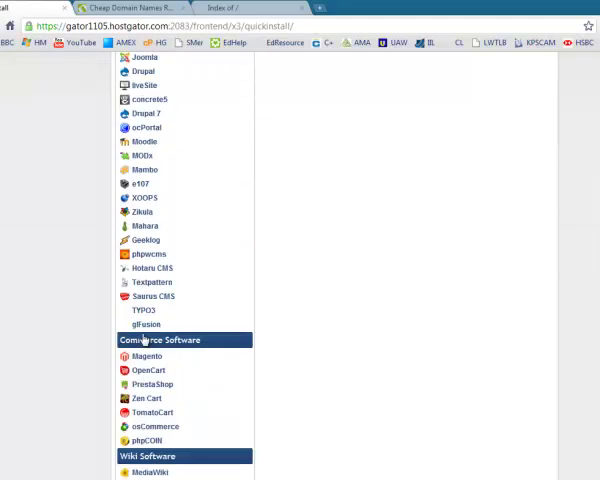
pyautogui.scroll(-3)
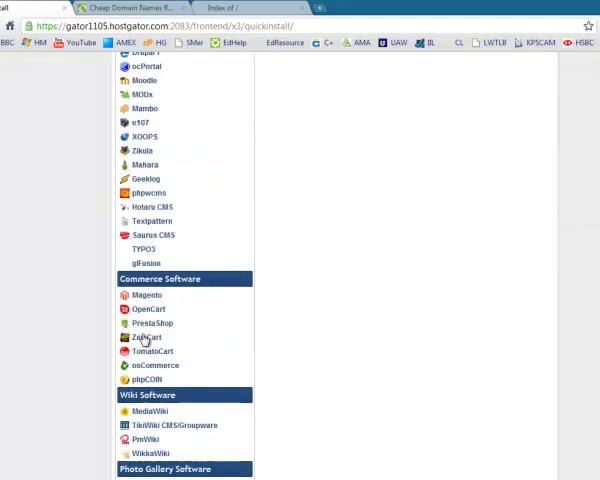
pyautogui.scroll(3)
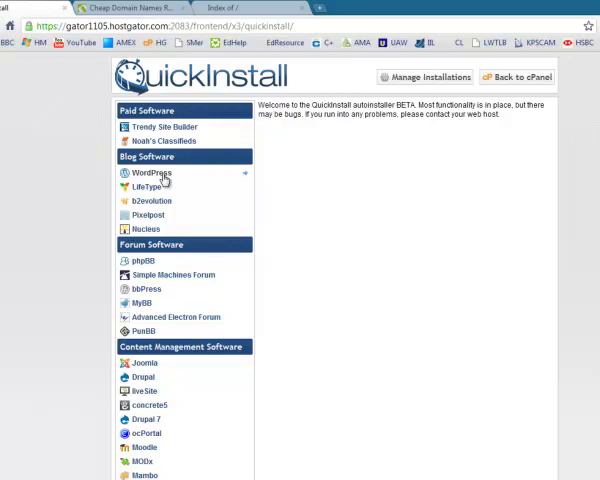
pyautogui.click(148, 173)
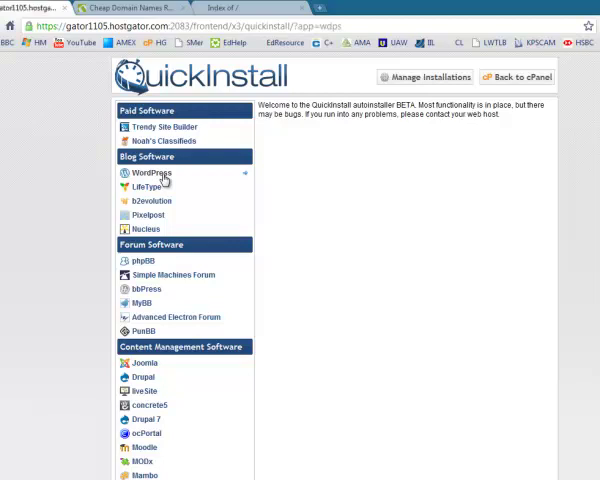
pyautogui.click(149, 172)
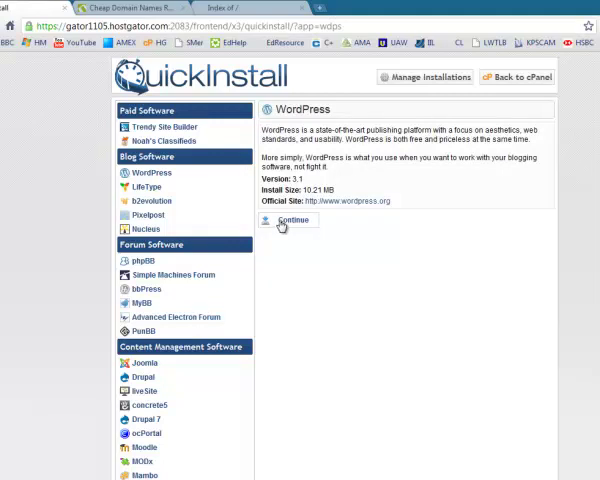
# Step: Continue to the install form and enter the admin email and blog title 'Rob Cornish Online'
pyautogui.click(291, 219)
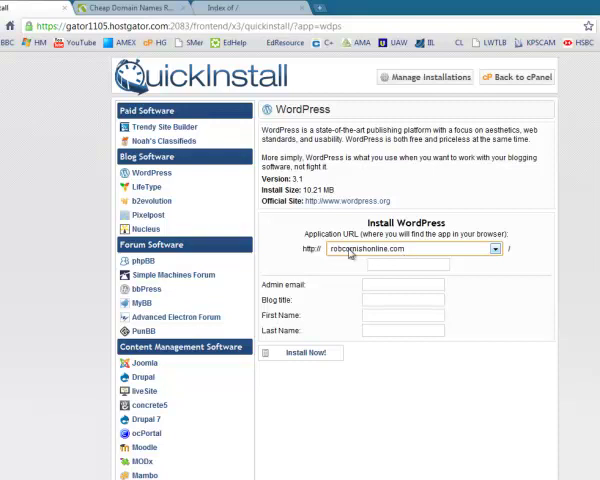
pyautogui.click(400, 285)
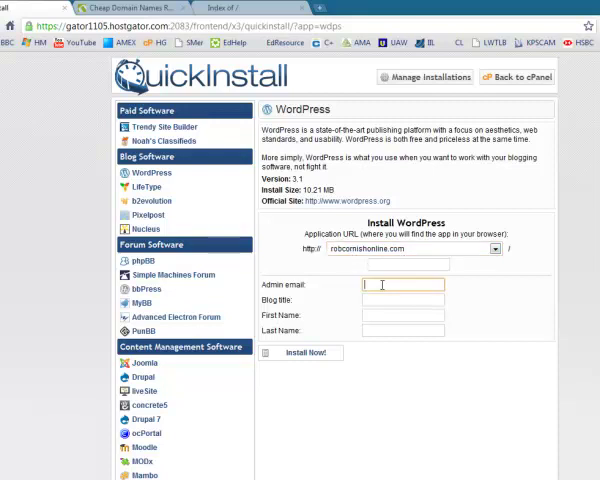
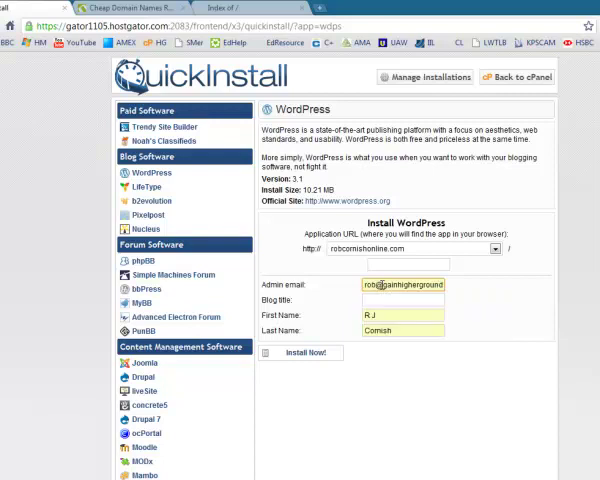
pyautogui.click(402, 299)
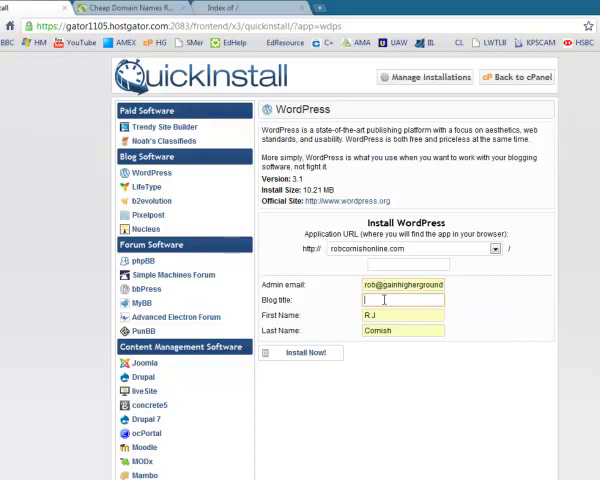
pyautogui.write('Rob')
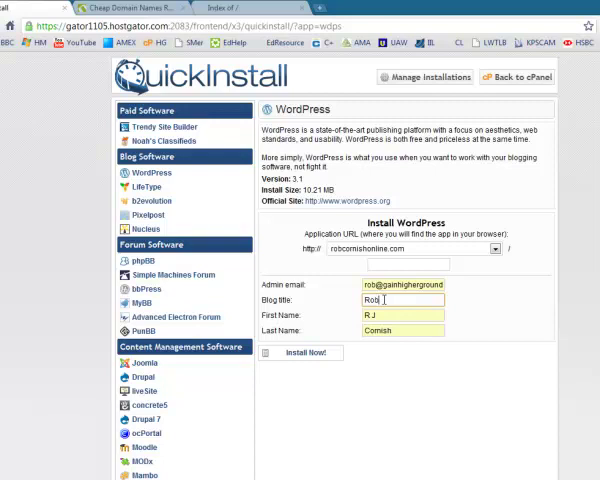
pyautogui.write('Cornish Online')
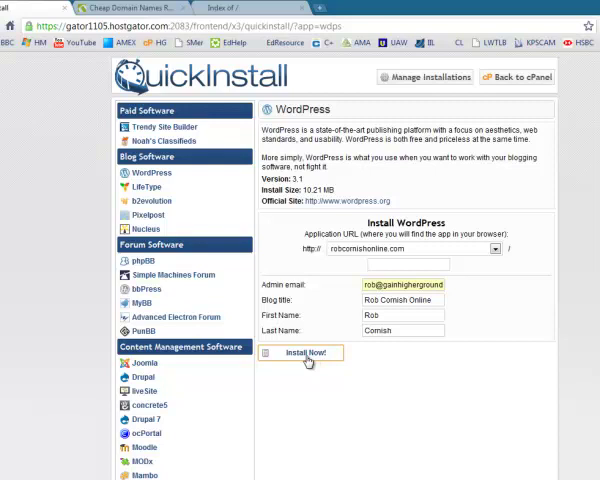
# Step: Start the WordPress install, then switch to the robcornishonline.com tab
pyautogui.click(302, 352)
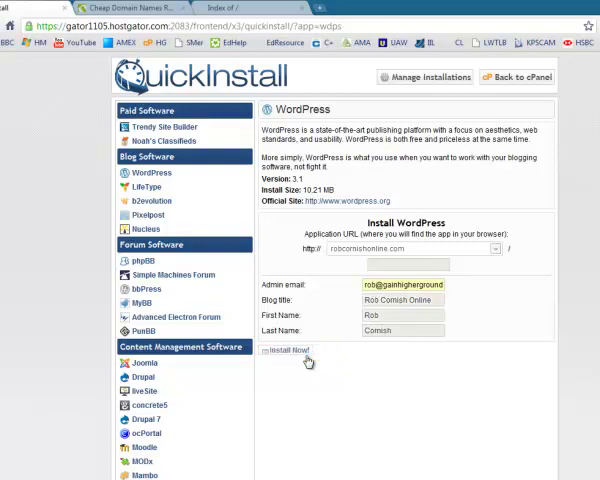
pyautogui.click(283, 351)
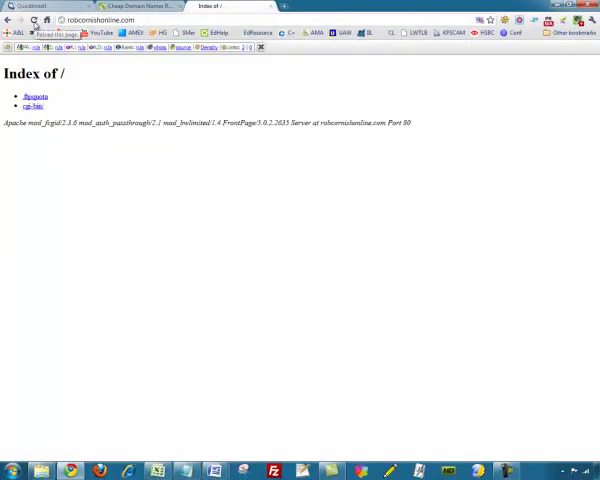
# Step: Reload robcornishonline.com to bring up the new WordPress login page
pyautogui.click(34, 20)
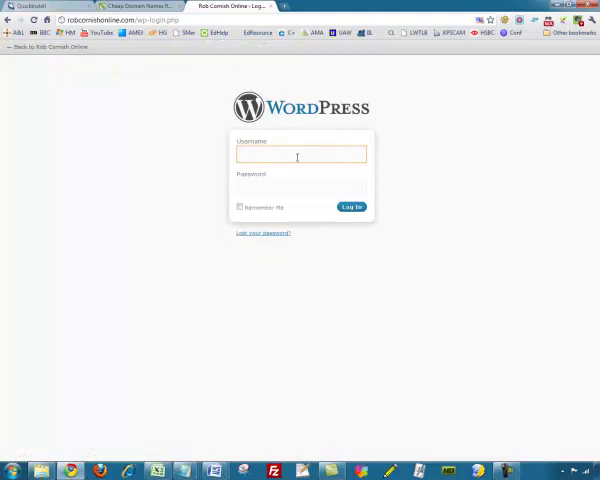
# Step: Log in to wp-login.php with username 'admin' and its password
pyautogui.write('admin')
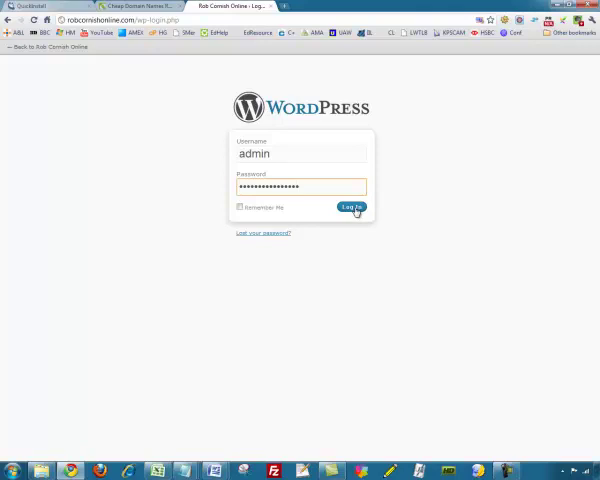
pyautogui.click(351, 206)
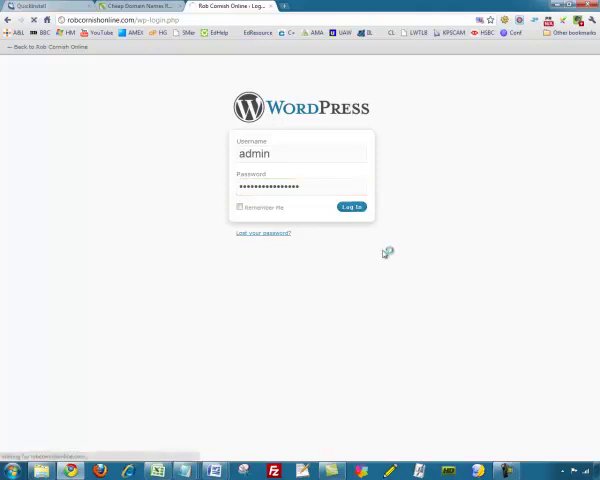
pyautogui.click(351, 207)
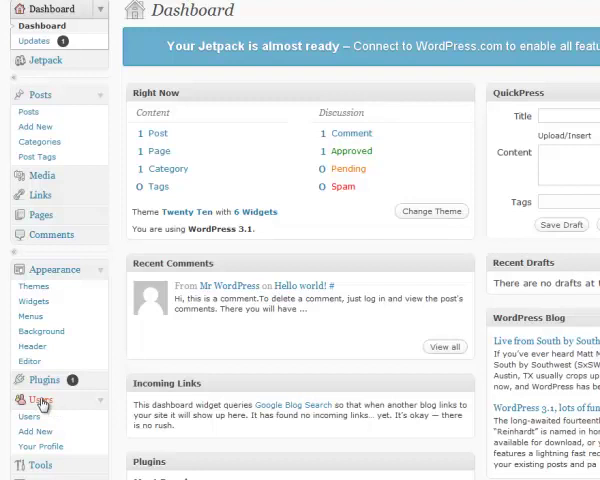
# Step: Open the admin user's Profile page from the Dashboard
pyautogui.click(34, 410)
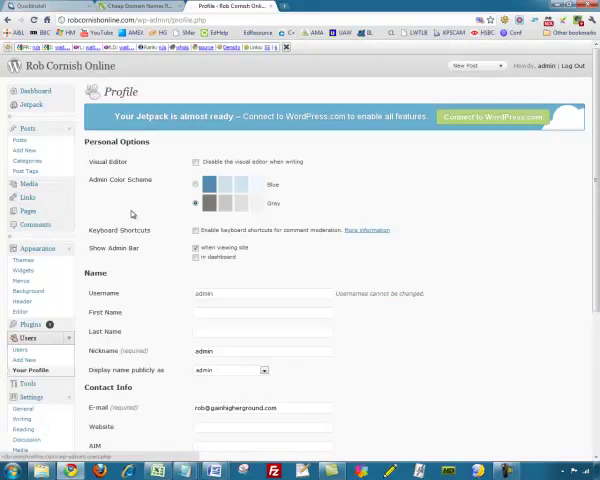
pyautogui.moveTo(133, 215)
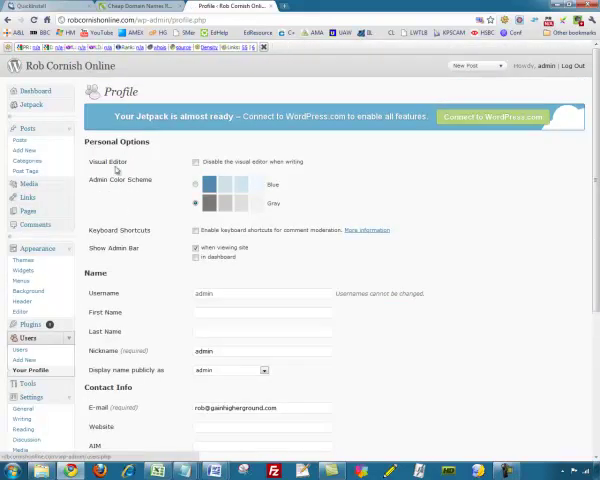
# Step: Scroll the admin profile to the password fields, set a new password, and update
pyautogui.scroll(-3)
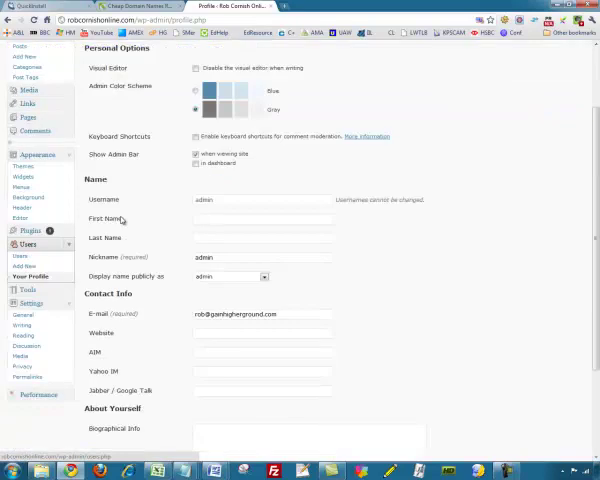
pyautogui.scroll(-3)
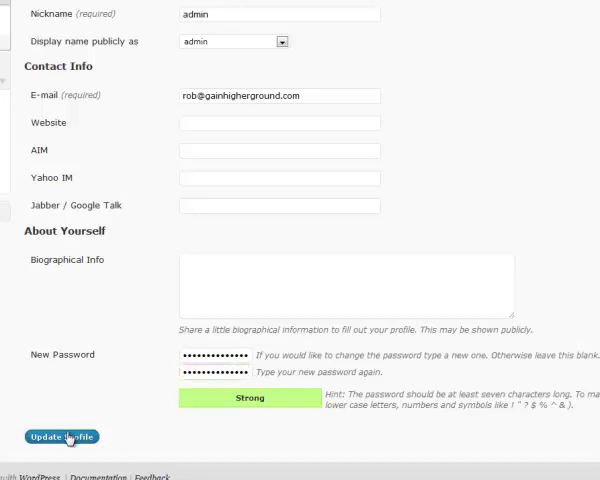
pyautogui.scroll(3)
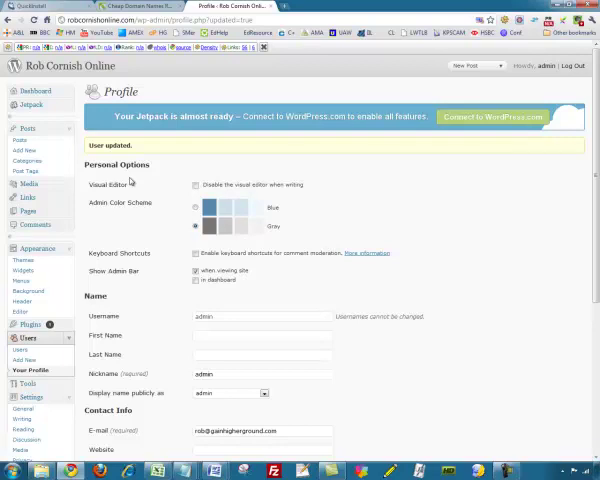
pyautogui.moveTo(133, 184)
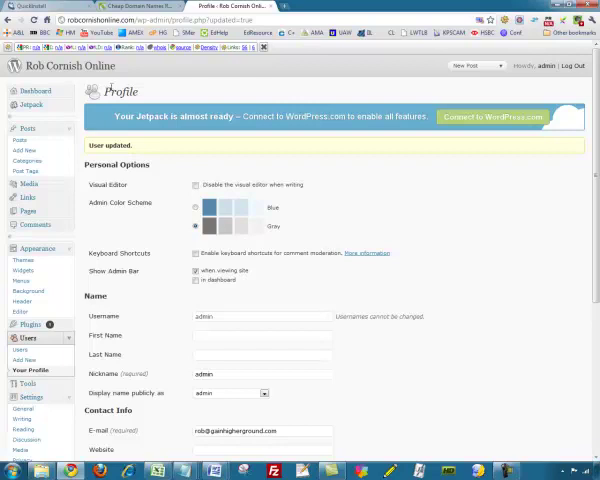
pyautogui.moveTo(62, 70)
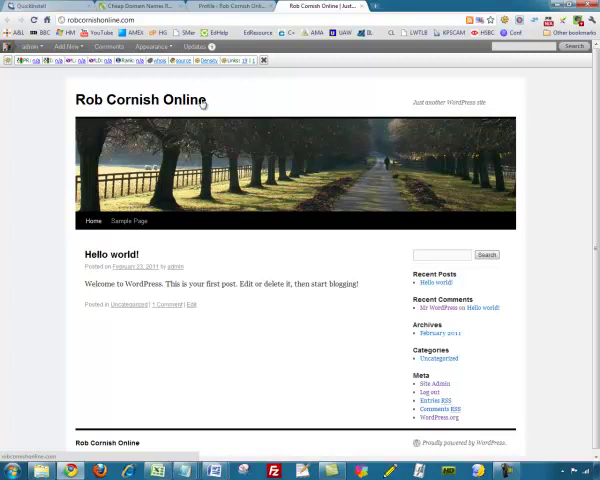
pyautogui.moveTo(415, 105)
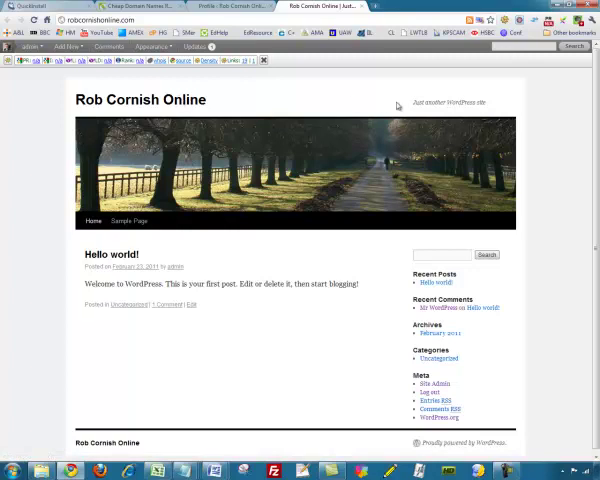
pyautogui.moveTo(415, 110)
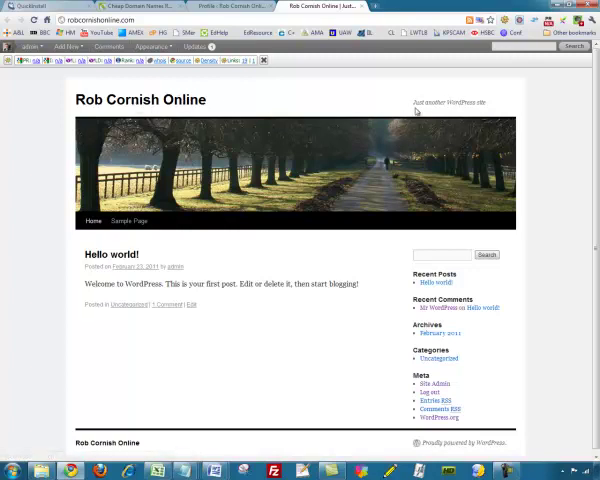
pyautogui.moveTo(424, 112)
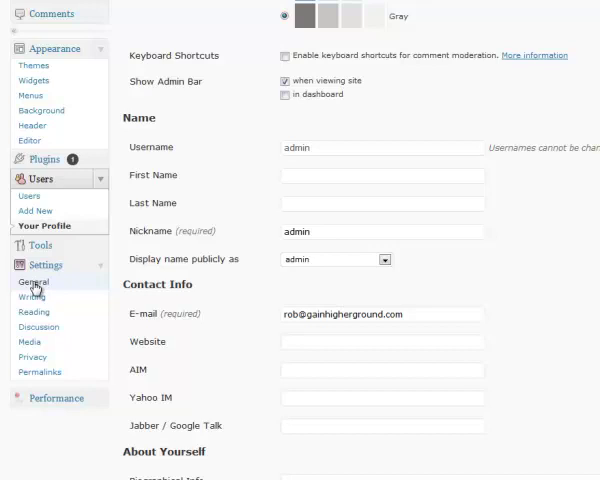
# Step: Set Site Title to 'Rob Cornish Online | Internet Marketing' in General Settings
pyautogui.click(37, 282)
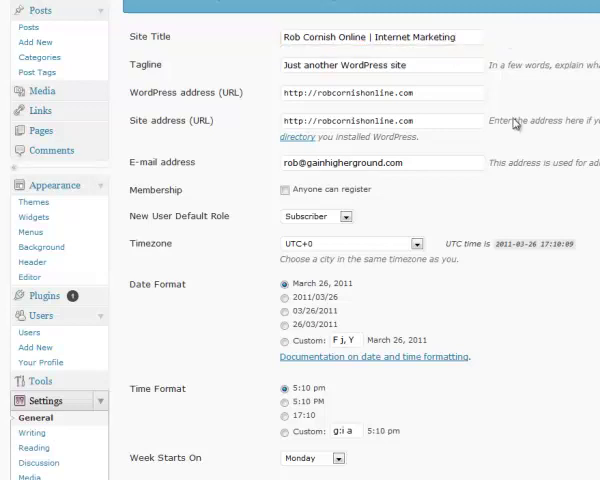
pyautogui.scroll(-3)
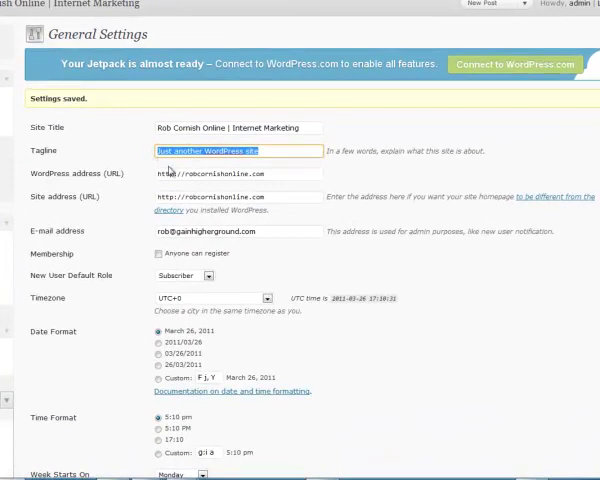
# Step: Enter tagline 'How To Start And Grow Your Online Business' and save General Settings
pyautogui.write('How To Start And Grow Your')
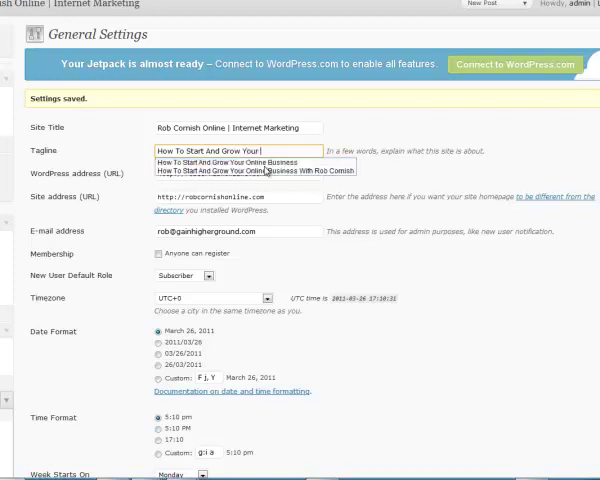
pyautogui.write('Online Business')
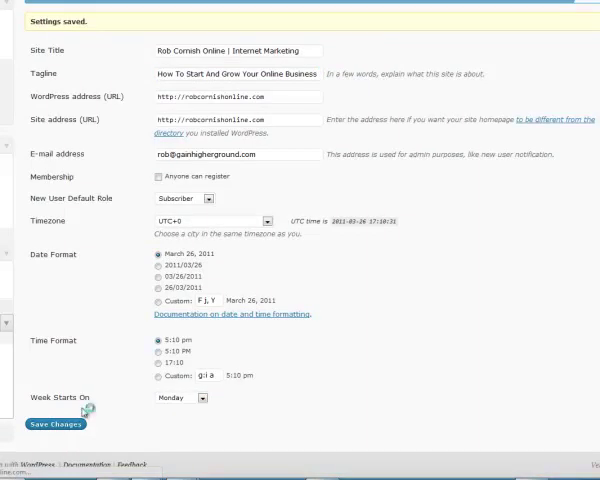
pyautogui.scroll(-3)
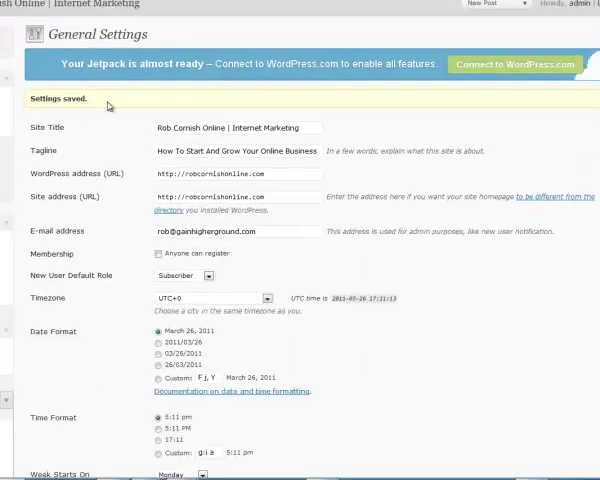